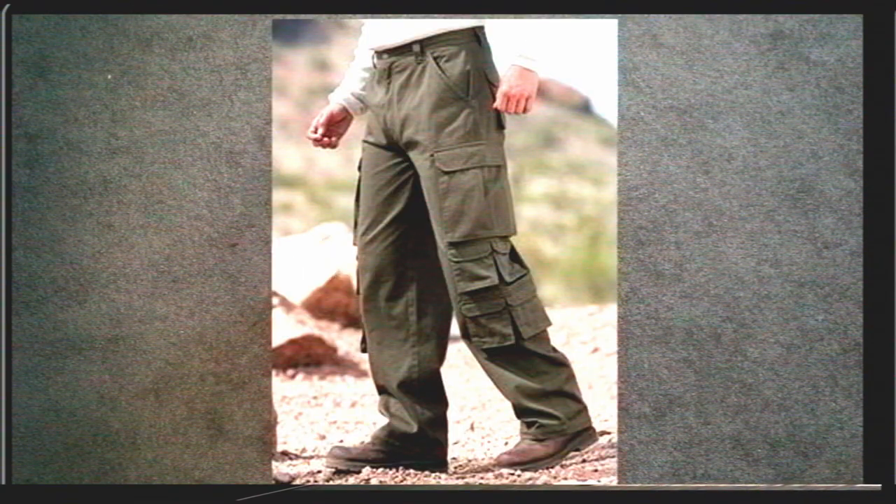
pyautogui.click(448, 252)
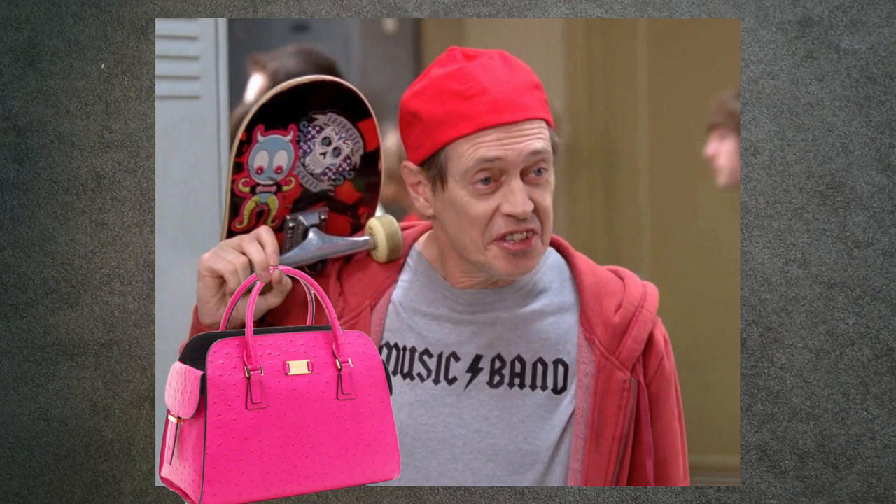